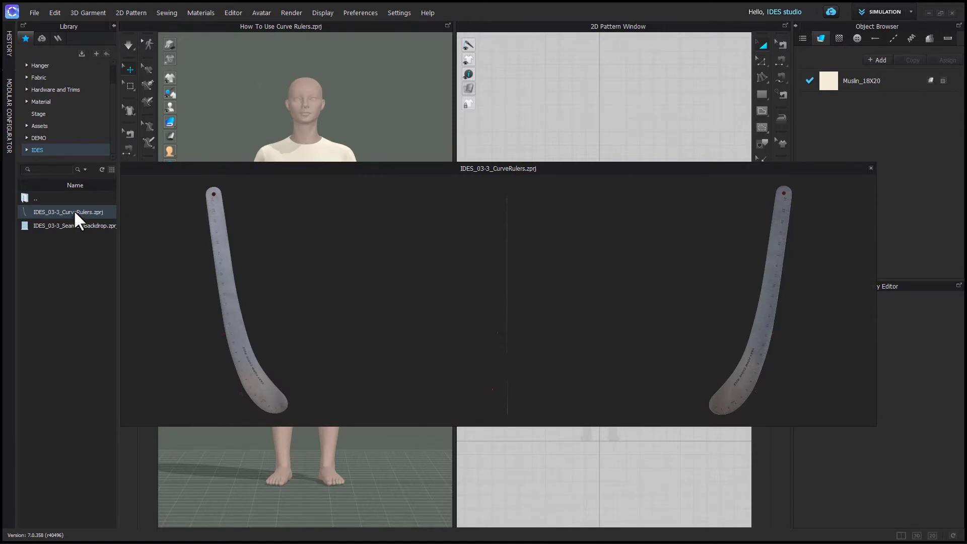
Add IDES_03-3_CurveRulers.zprj to the workspace, keeping the avatar's size and pose
right_click(67, 211)
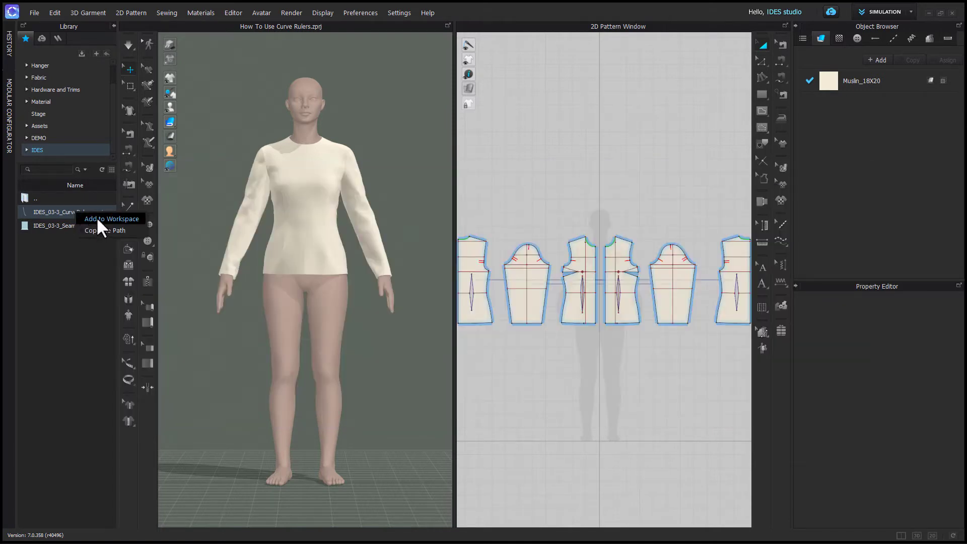
left_click(111, 218)
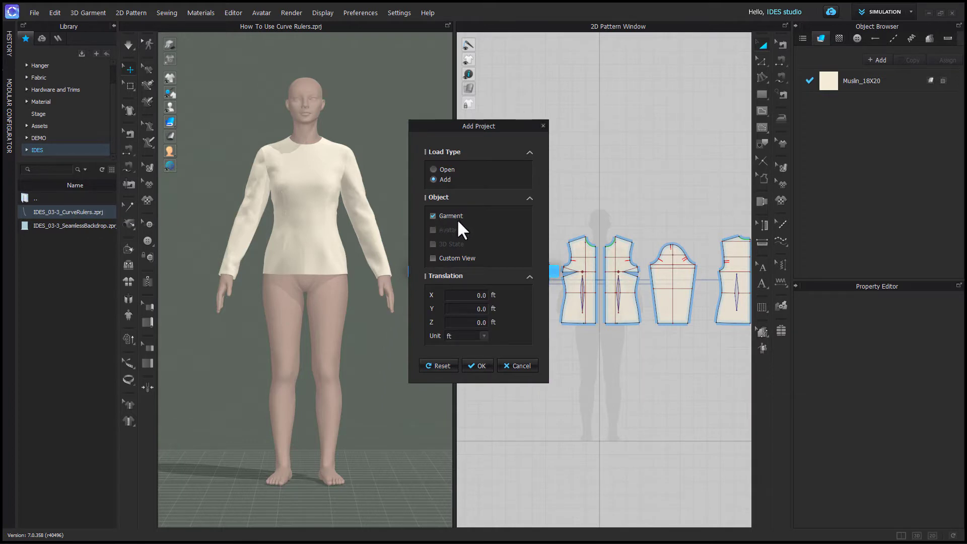
mouse_move(471, 241)
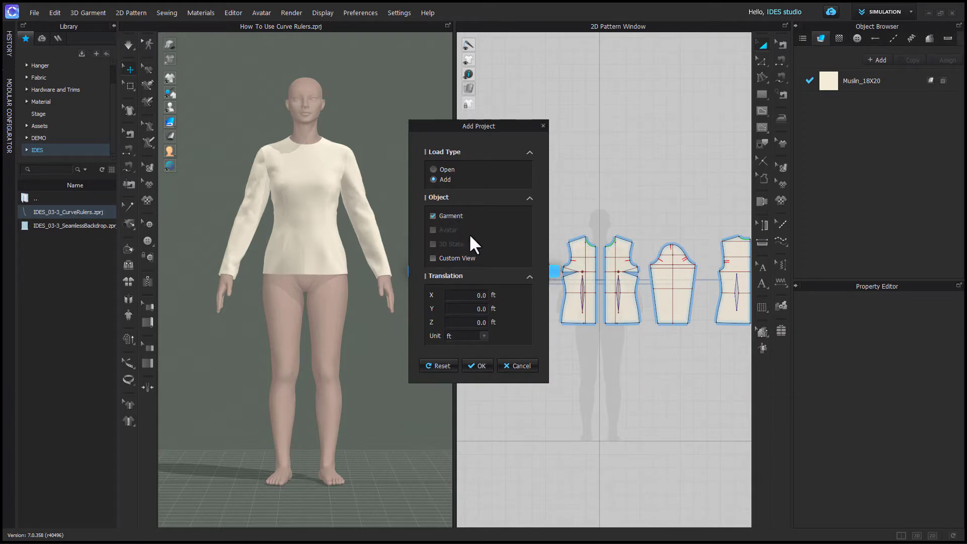
mouse_move(483, 339)
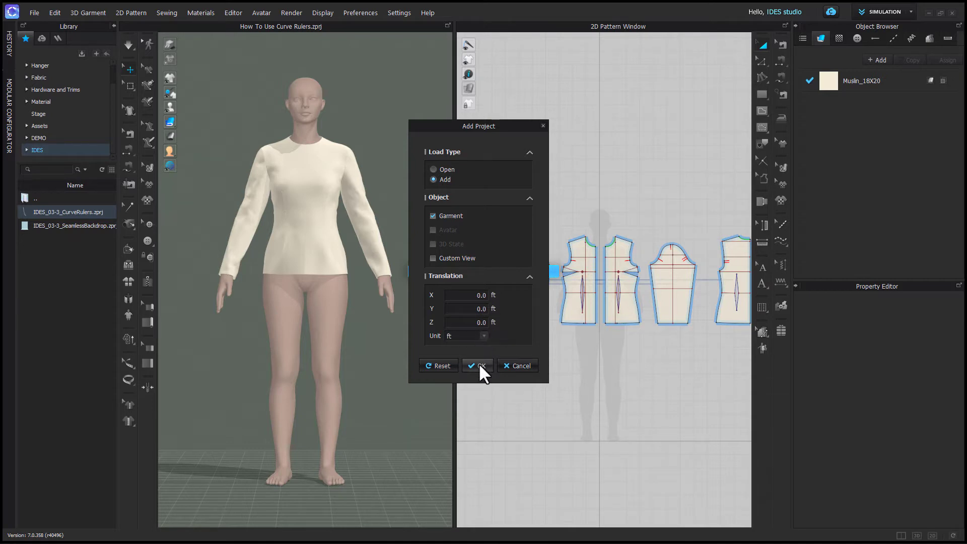
left_click(476, 365)
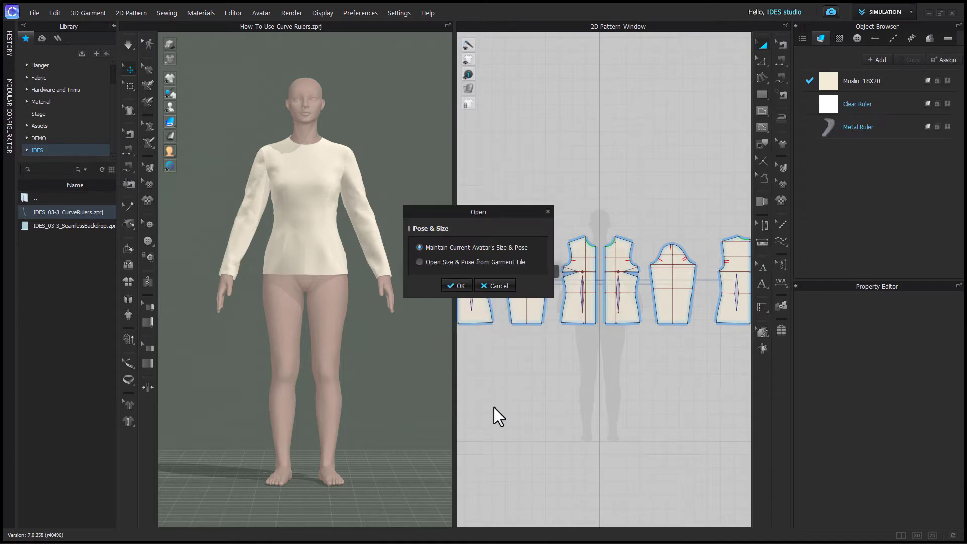
mouse_move(472, 258)
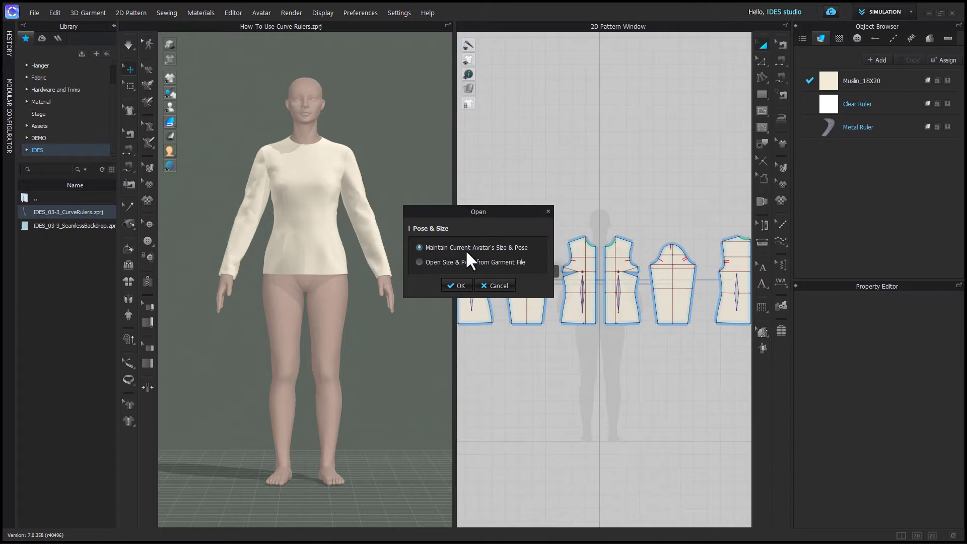
left_click(456, 285)
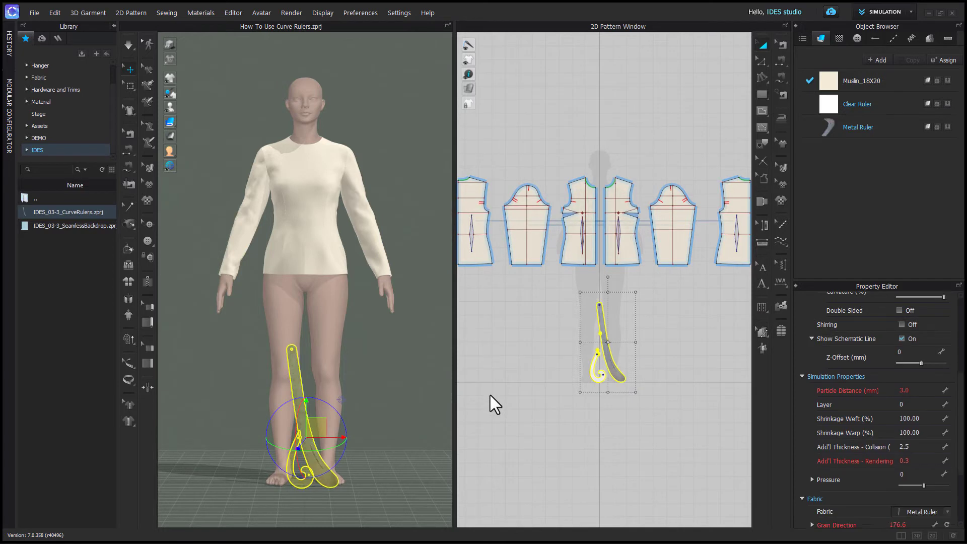
Select Metal Ruler and switch its material type from Metal to Fabric_Matte
left_click(493, 404)
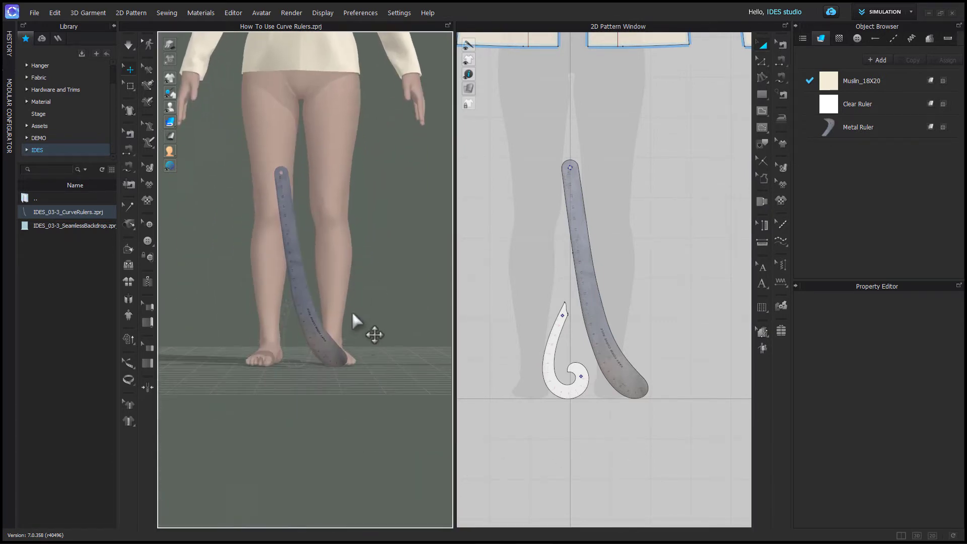
left_click(857, 127)
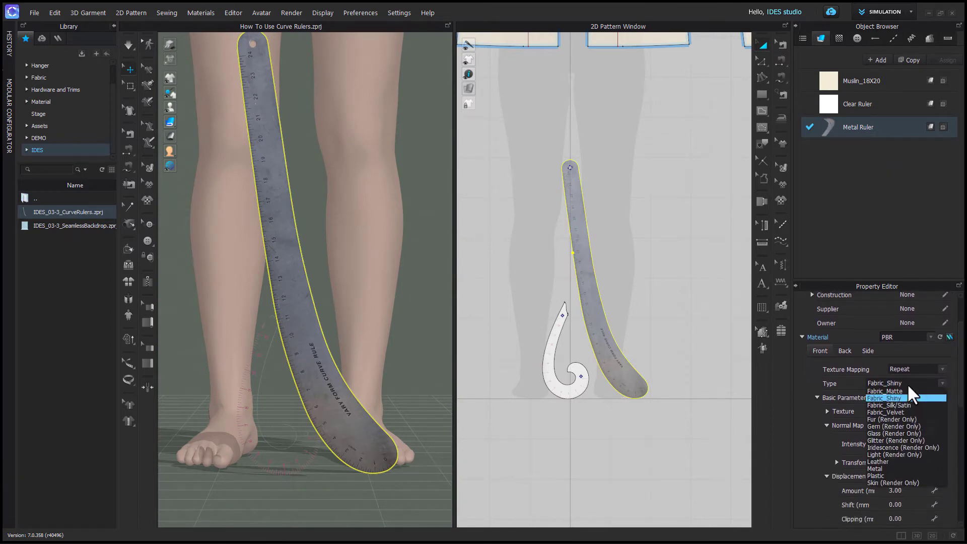
mouse_move(885, 391)
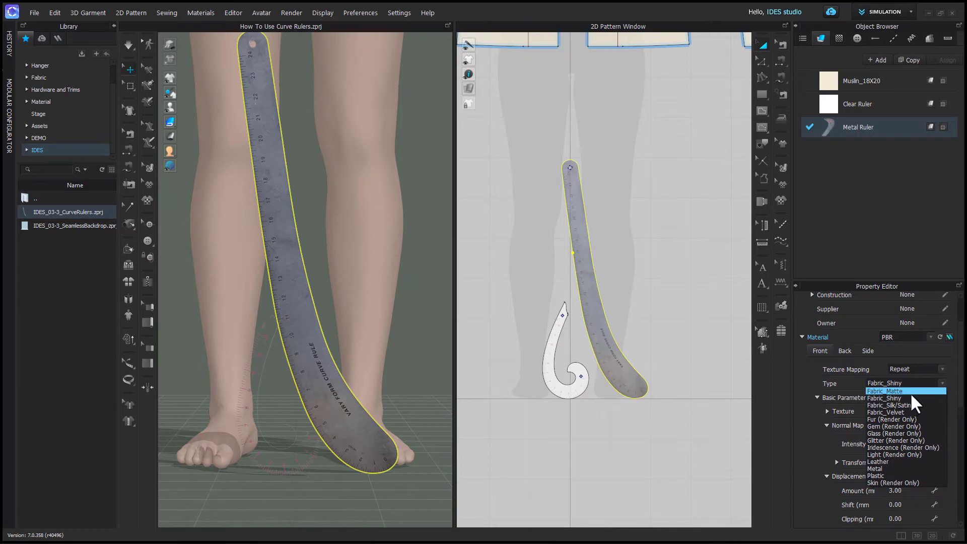
mouse_move(894, 469)
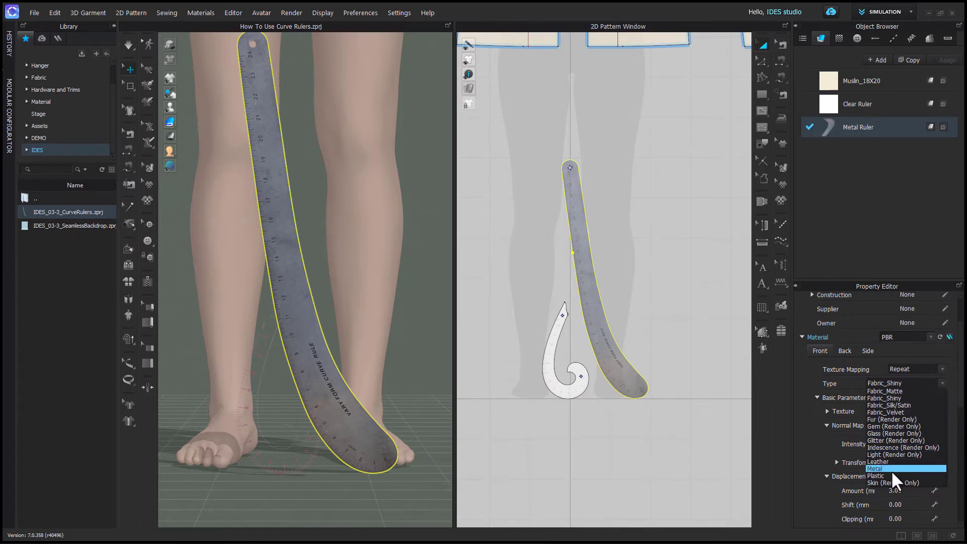
left_click(874, 468)
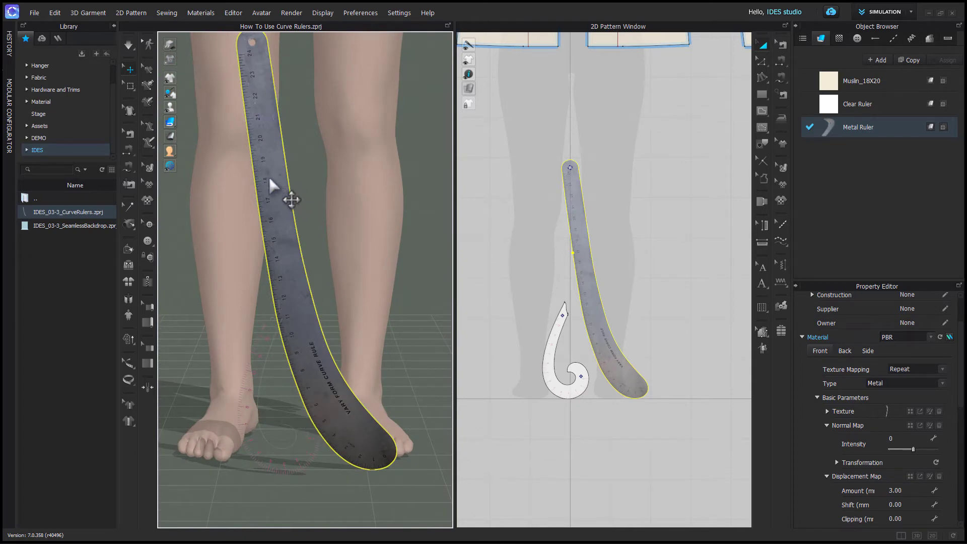
mouse_move(895, 405)
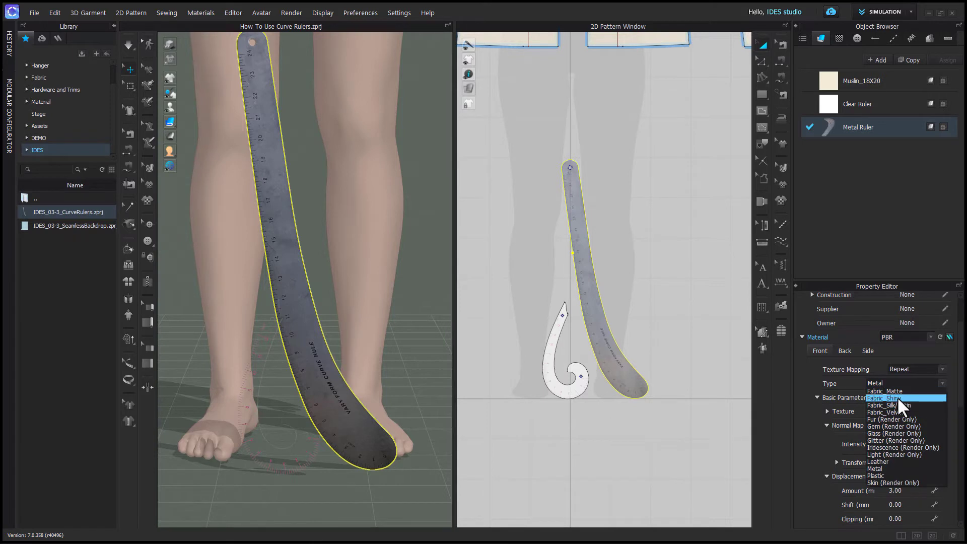
left_click(883, 390)
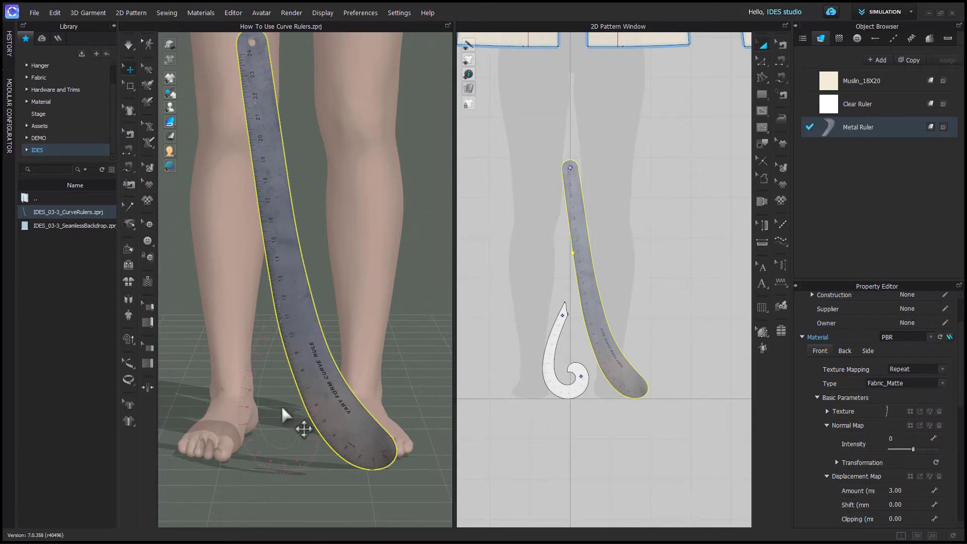
scroll("up", 3)
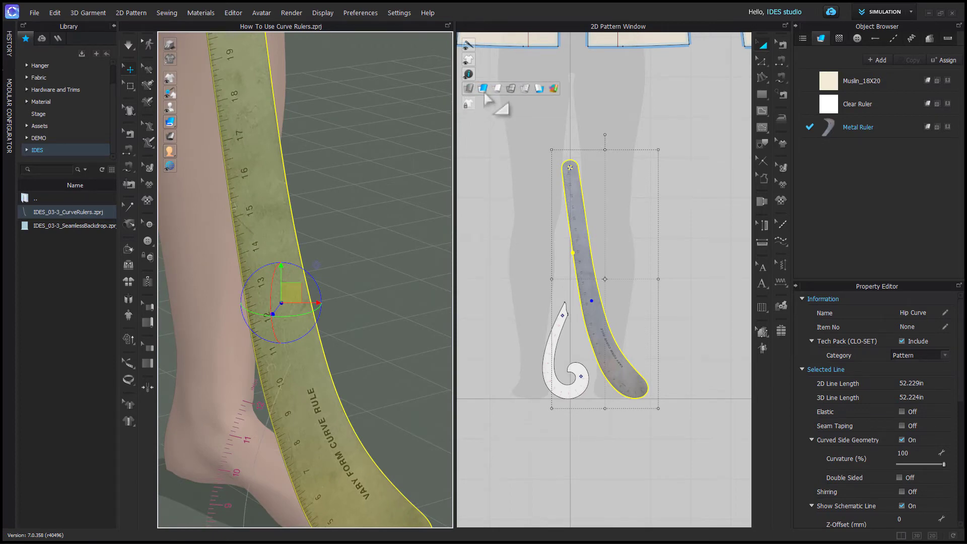
mouse_move(552, 89)
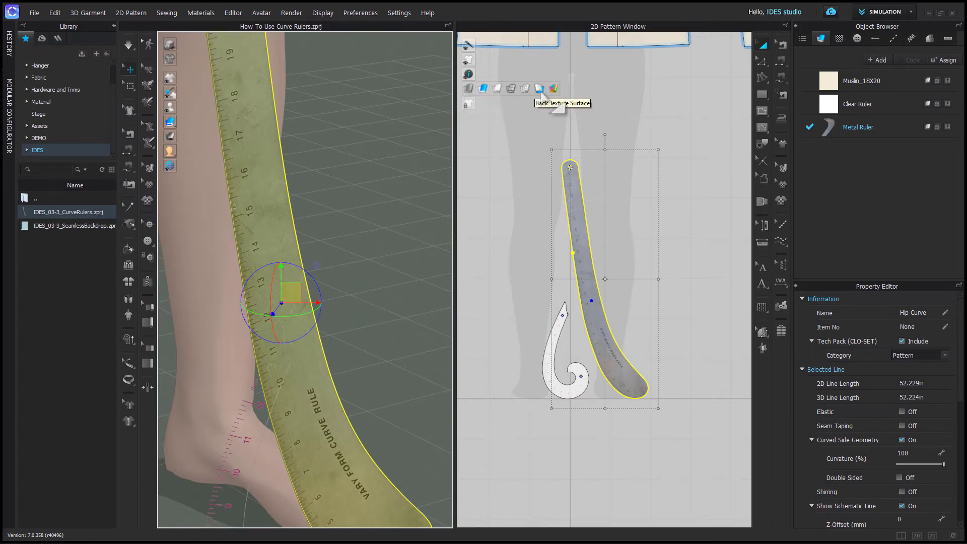
Switch the 2D Pattern Window to Back Textured Surface display
left_click(552, 88)
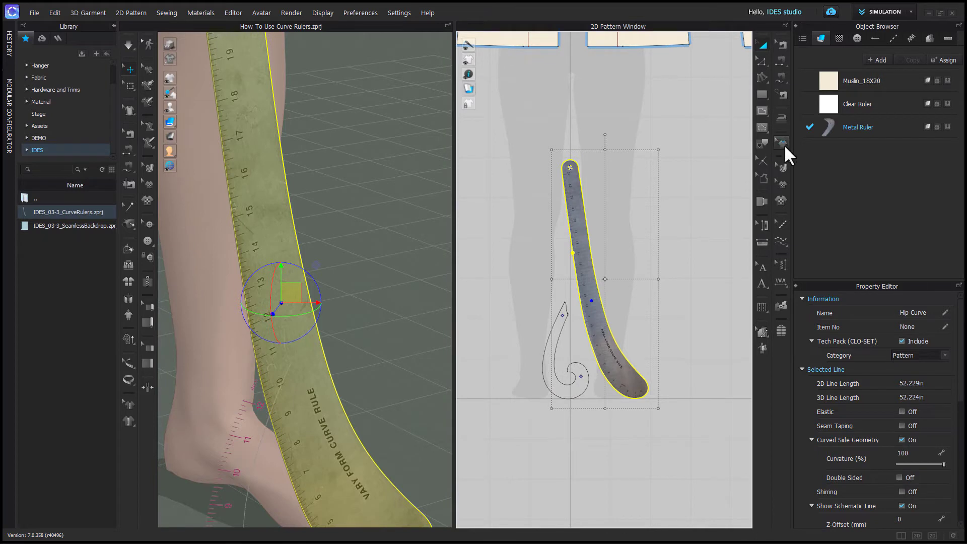
mouse_move(782, 185)
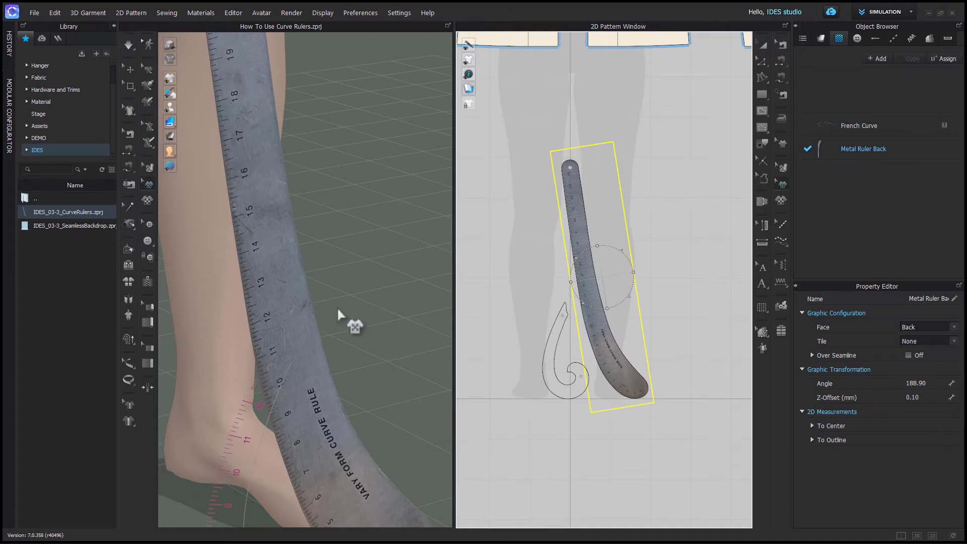
mouse_move(336, 311)
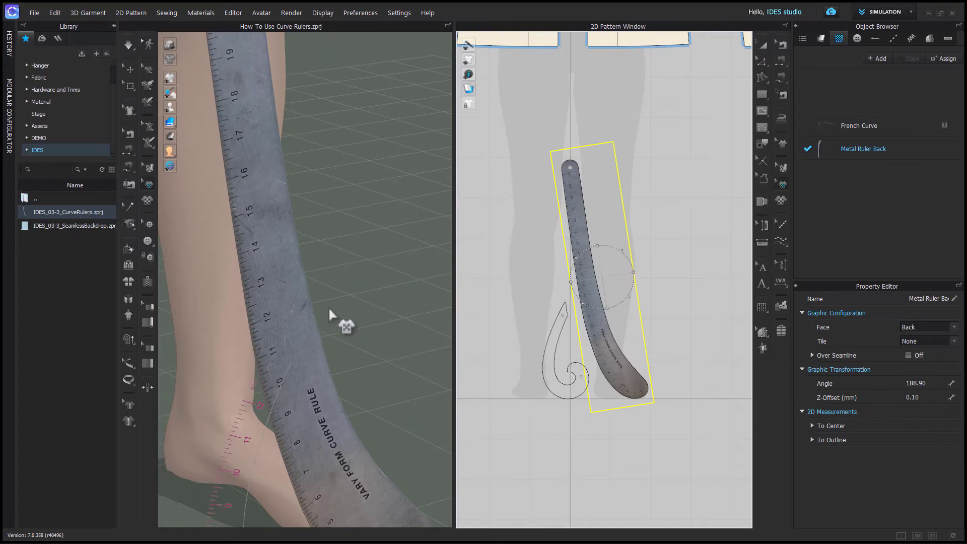
mouse_move(413, 323)
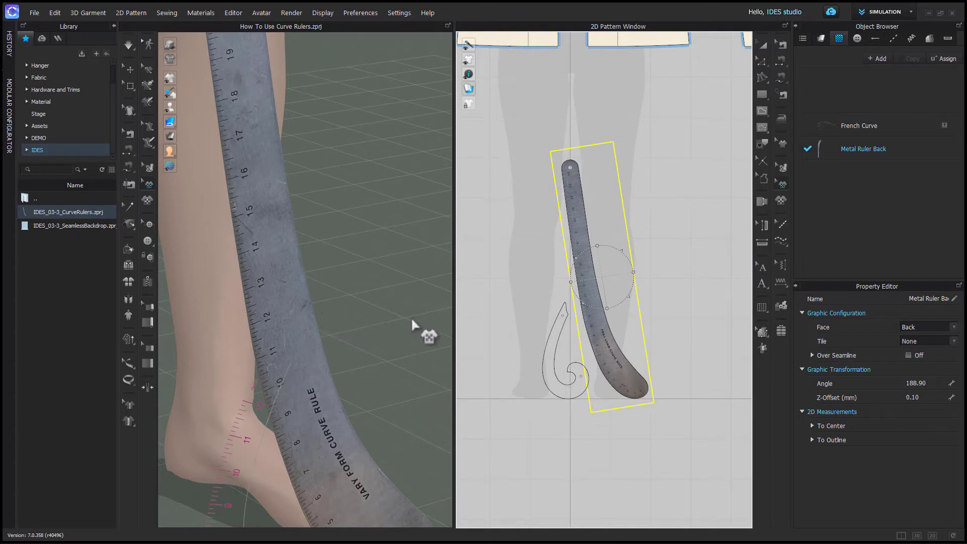
mouse_move(609, 342)
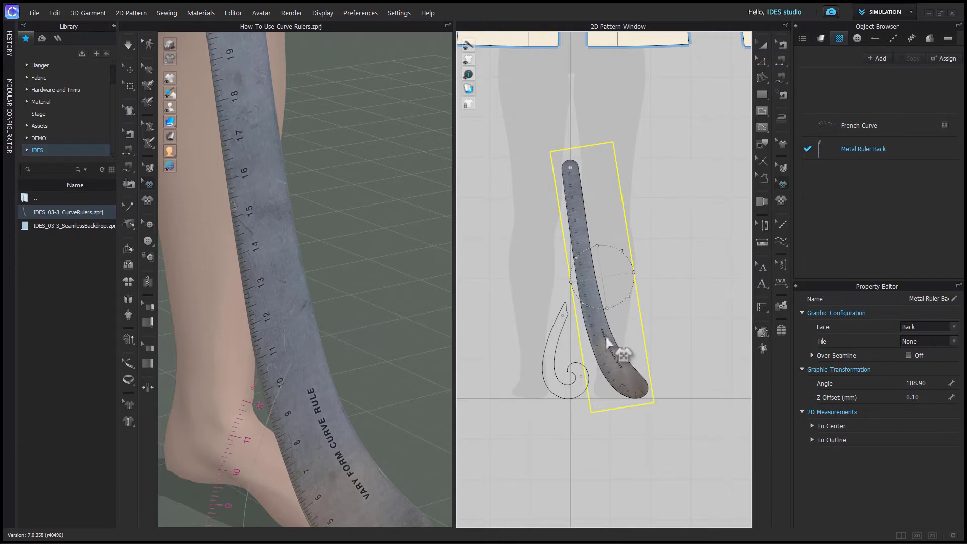
mouse_move(344, 413)
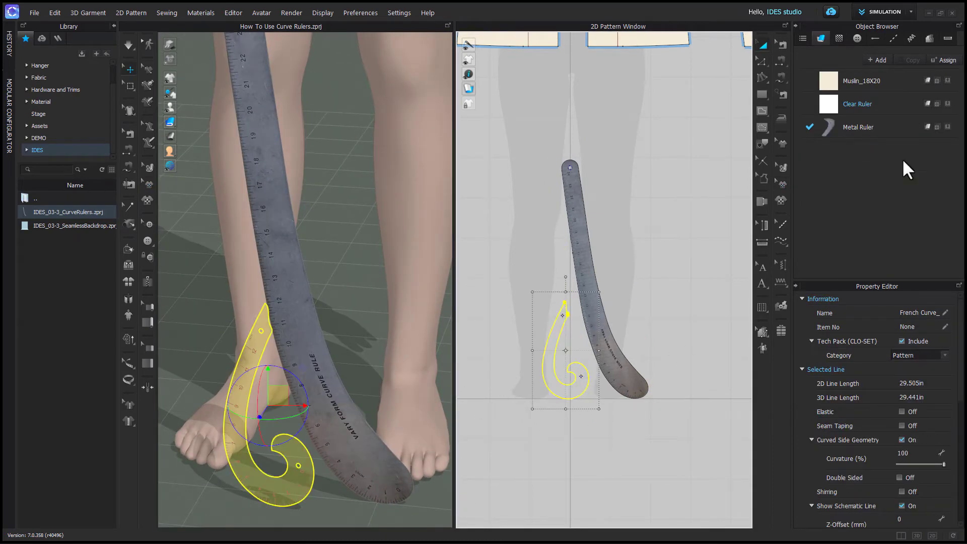
Edit Clear Ruler's Add'l Thickness - Rendering, then enable Thick Textured Surface display
left_click(857, 103)
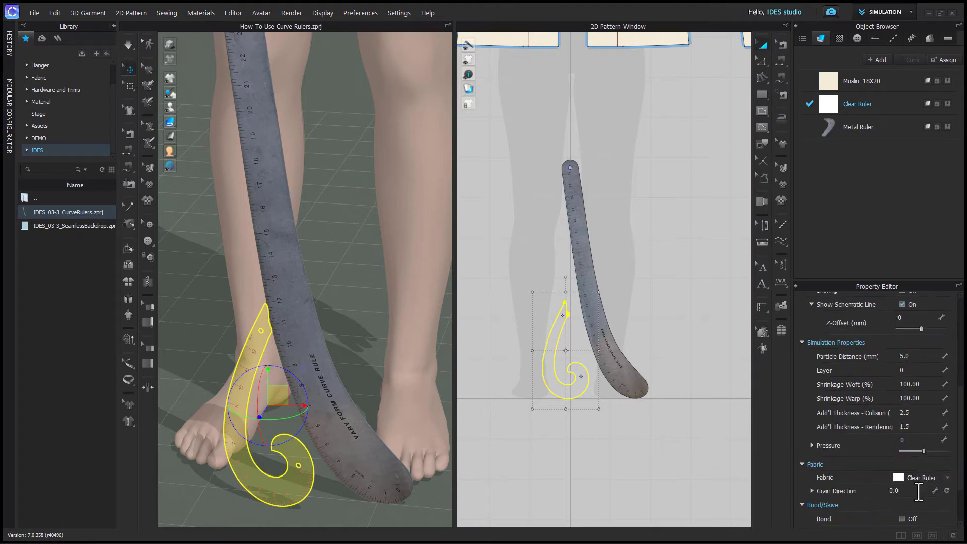
triple_click(905, 426)
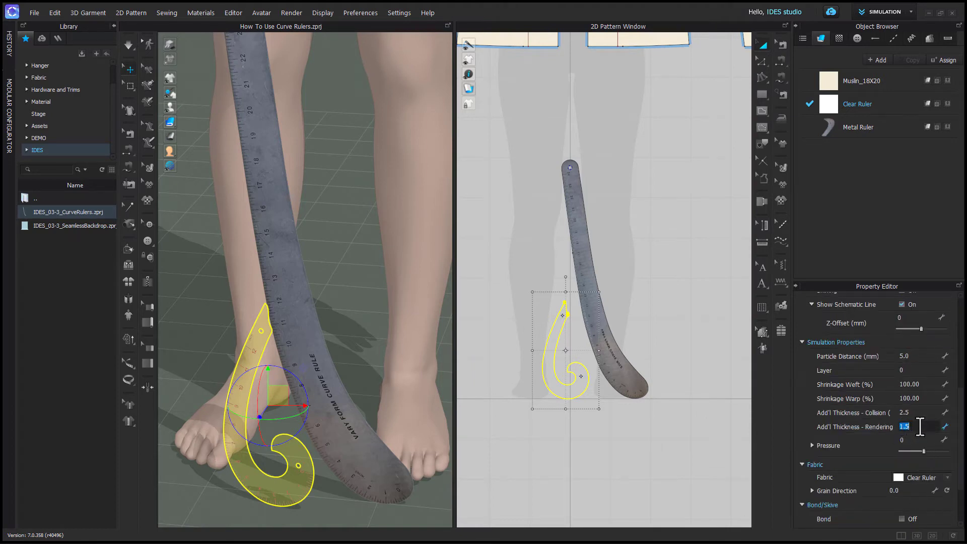
left_click(219, 237)
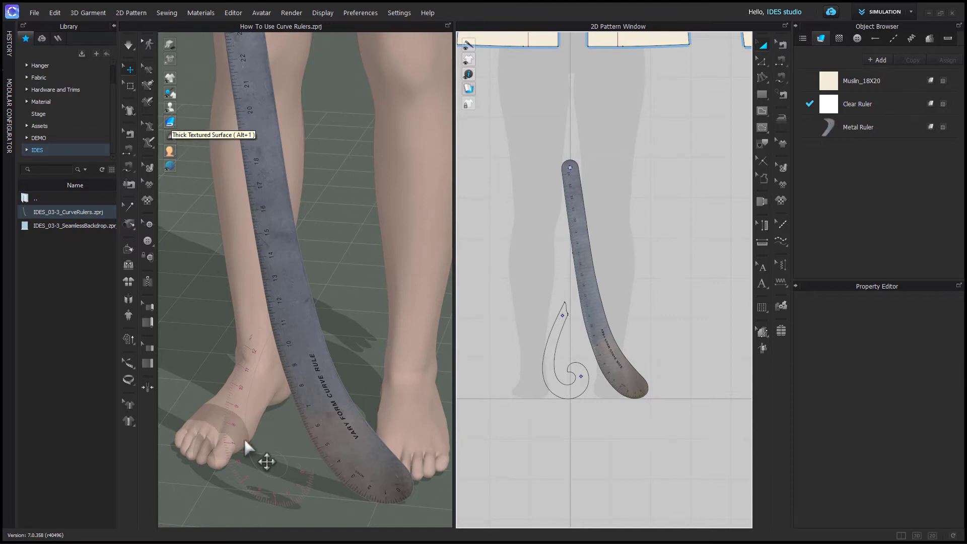
left_click(291, 12)
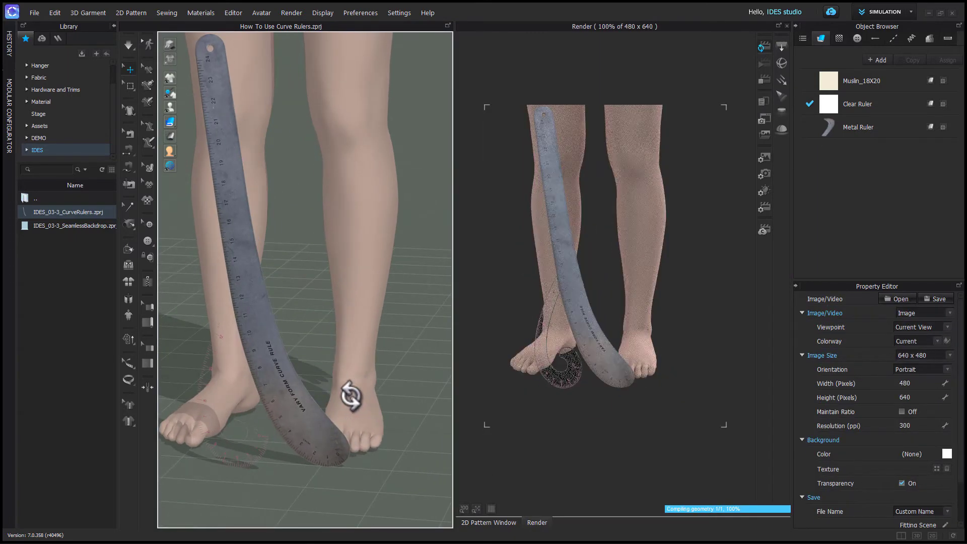
Render a preview image of the rulers on the avatar
left_click(487, 523)
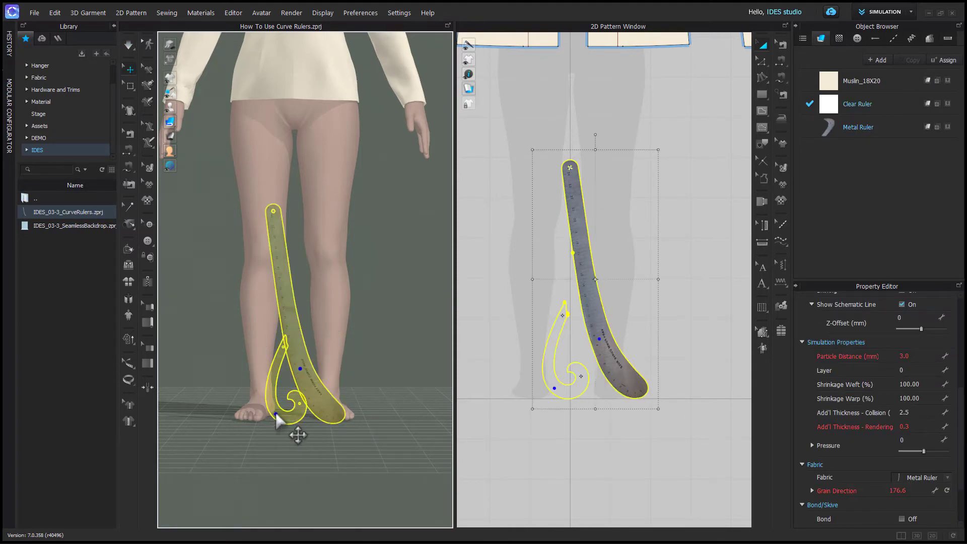
Deactivate both rulers as Pattern Only in the 3D window
right_click(279, 421)
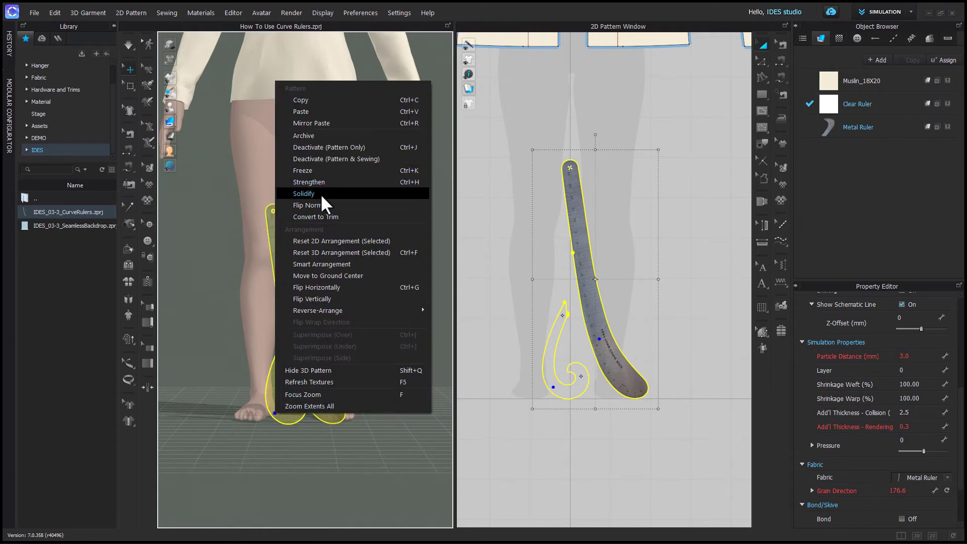
mouse_move(335, 147)
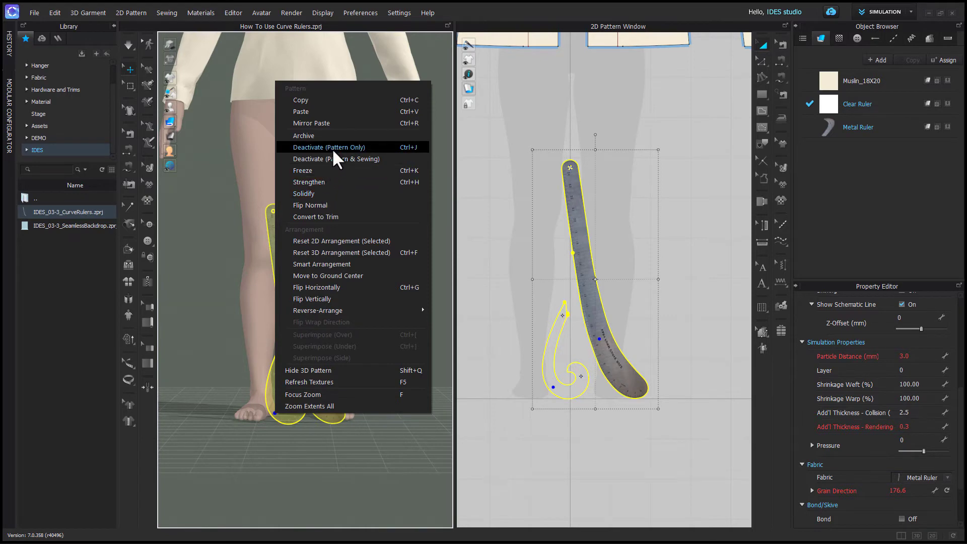
left_click(328, 146)
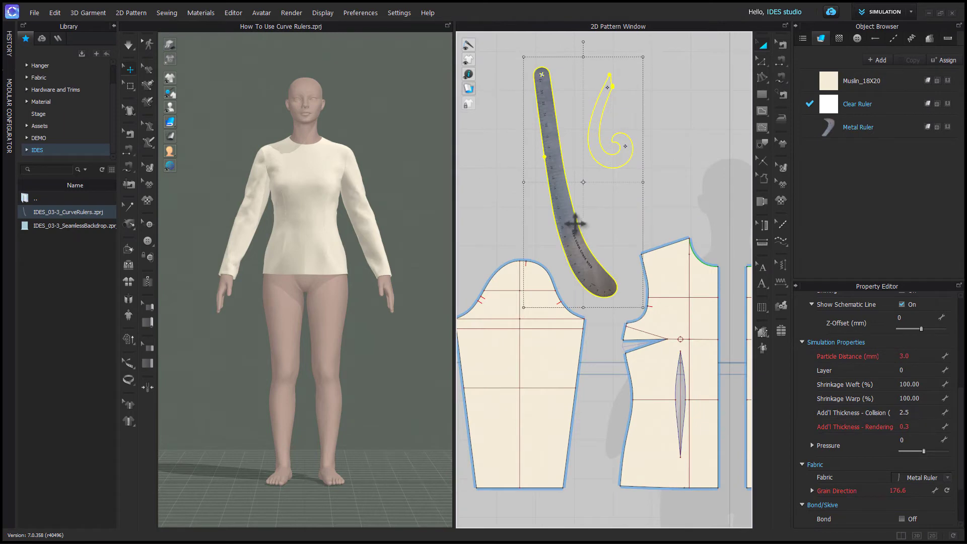
Send both curve rulers to the back of the pattern order
right_click(582, 222)
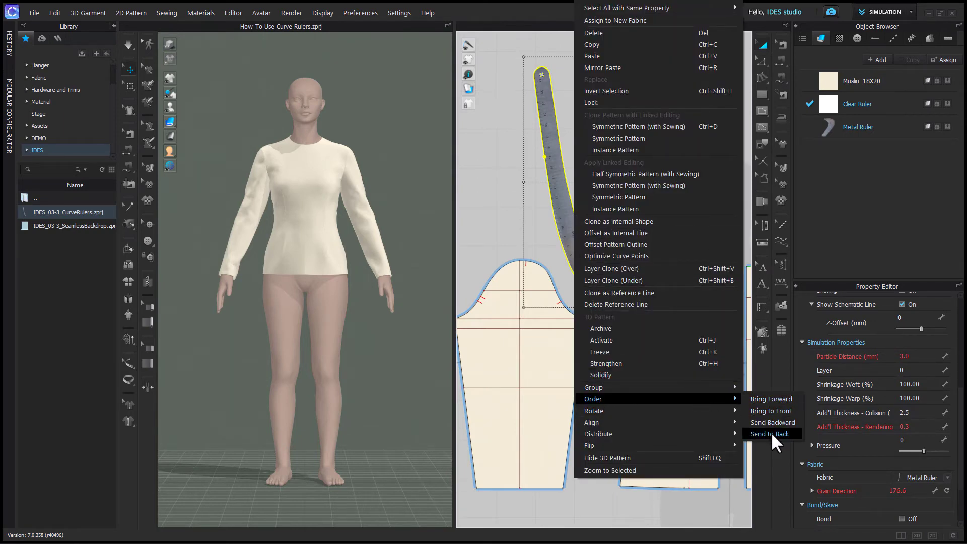
left_click(770, 434)
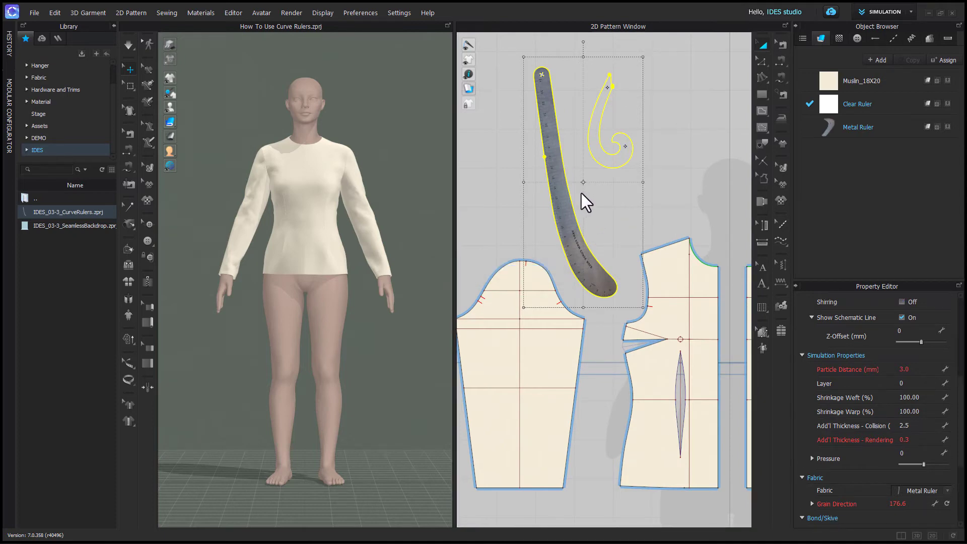
mouse_move(587, 223)
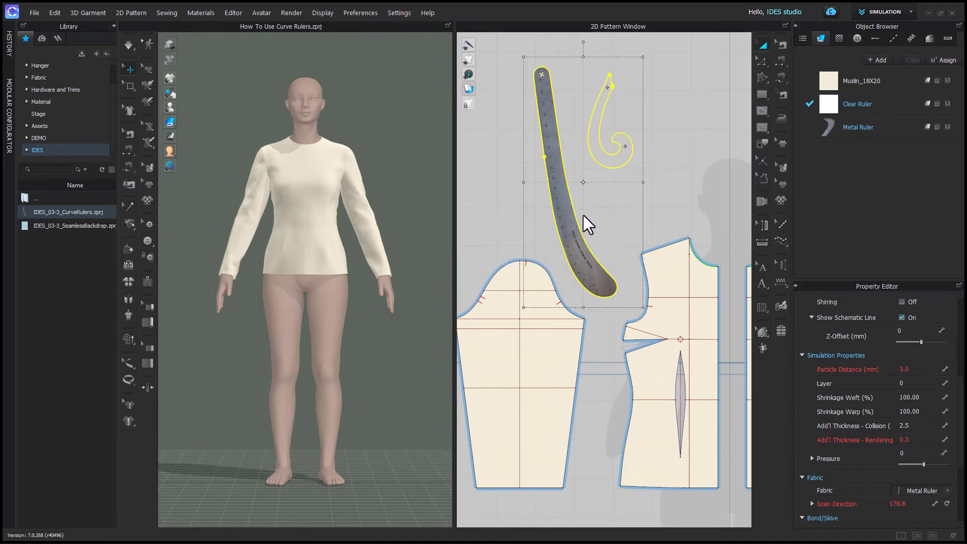
mouse_move(620, 250)
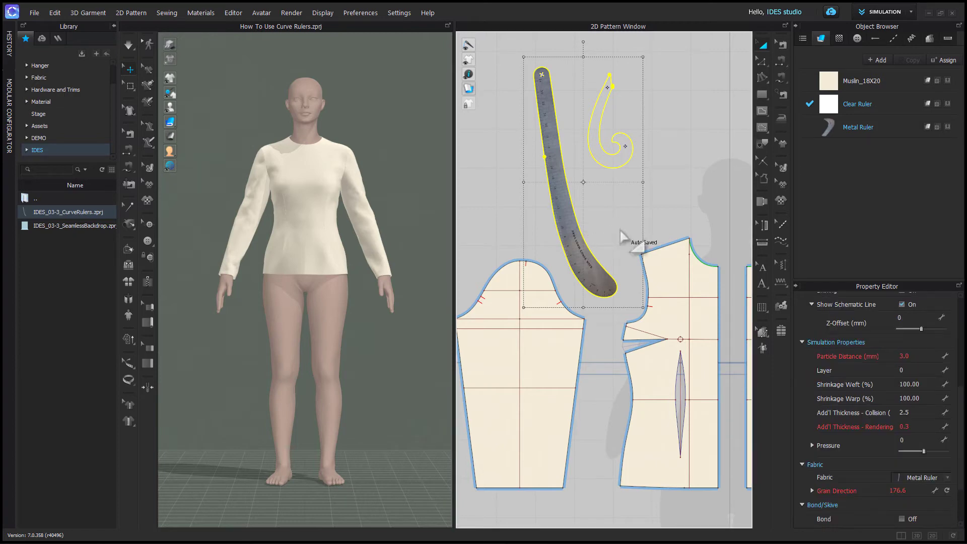
mouse_move(604, 170)
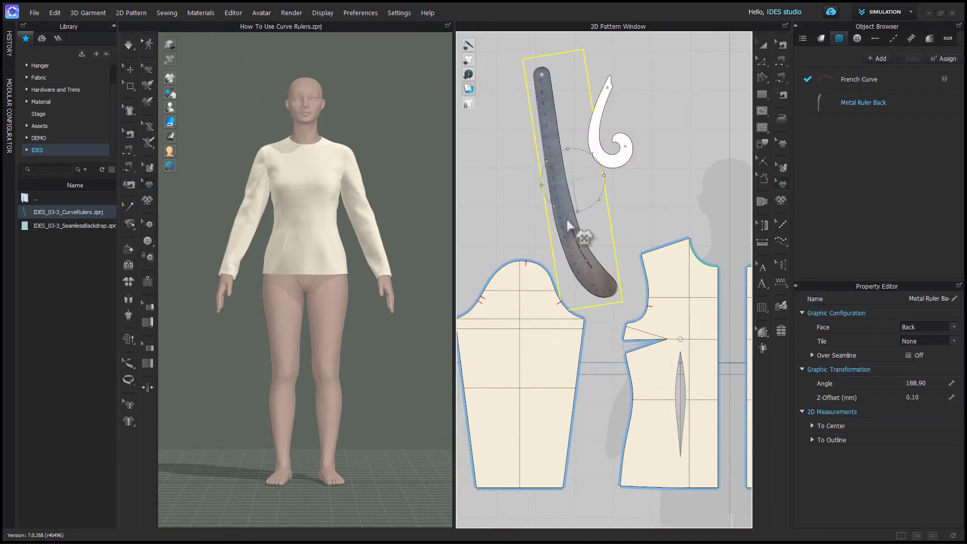
Select the metal ruler's graphic for editing
left_click(610, 194)
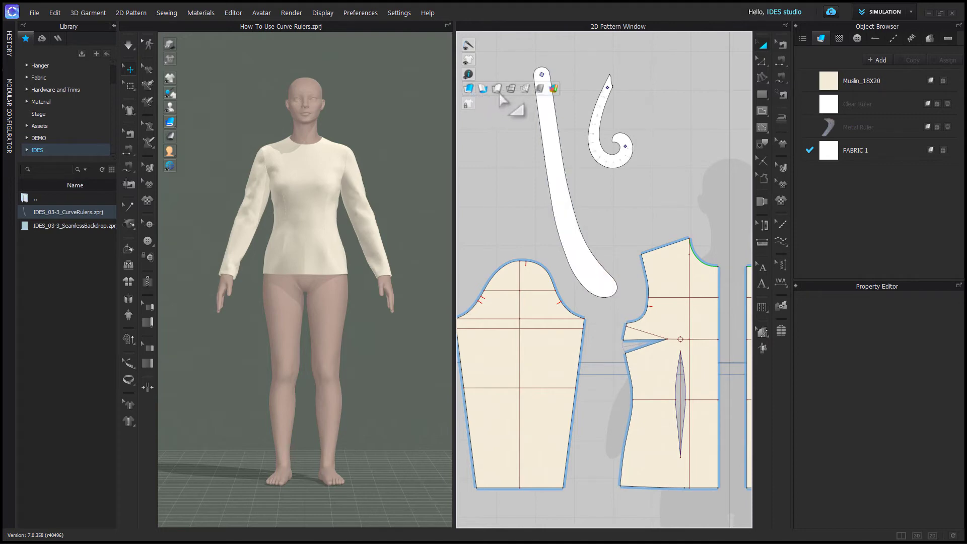
mouse_move(521, 101)
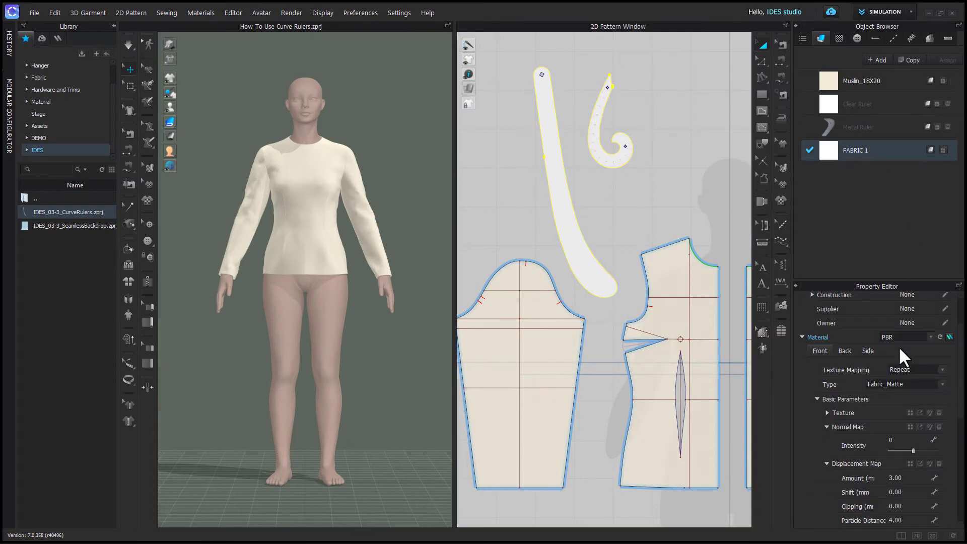
Start changing FABRIC 1's material colour
left_click(937, 398)
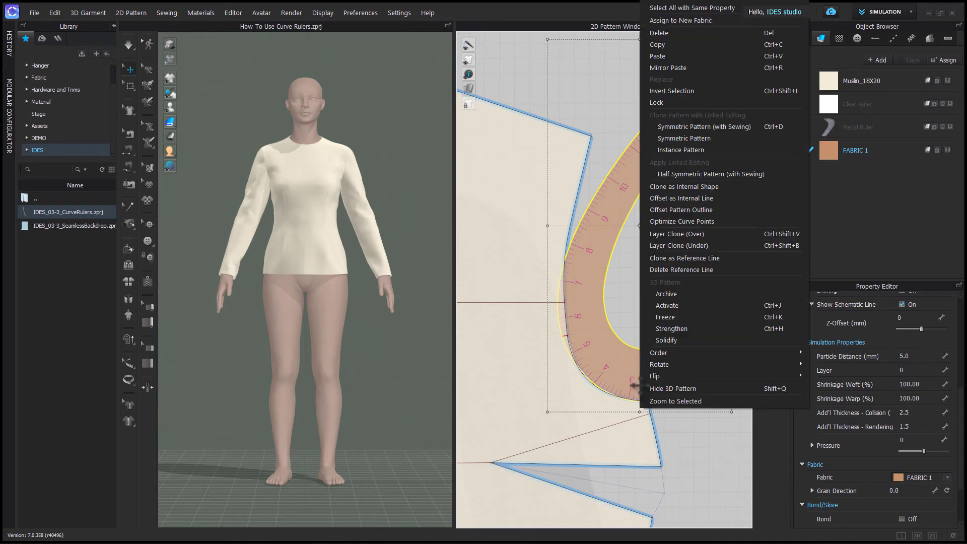
mouse_move(641, 388)
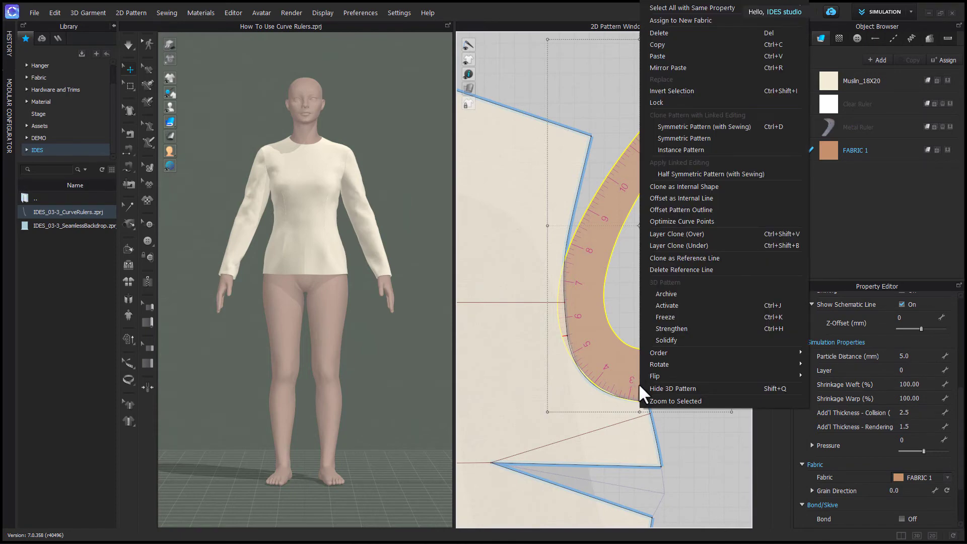
mouse_move(657, 102)
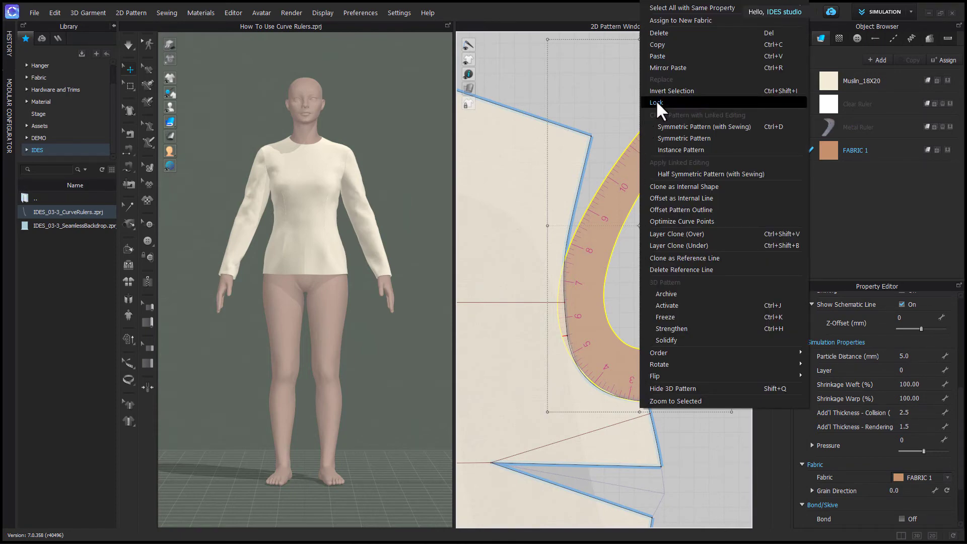
Lock the French curve over the bodice armhole
left_click(655, 103)
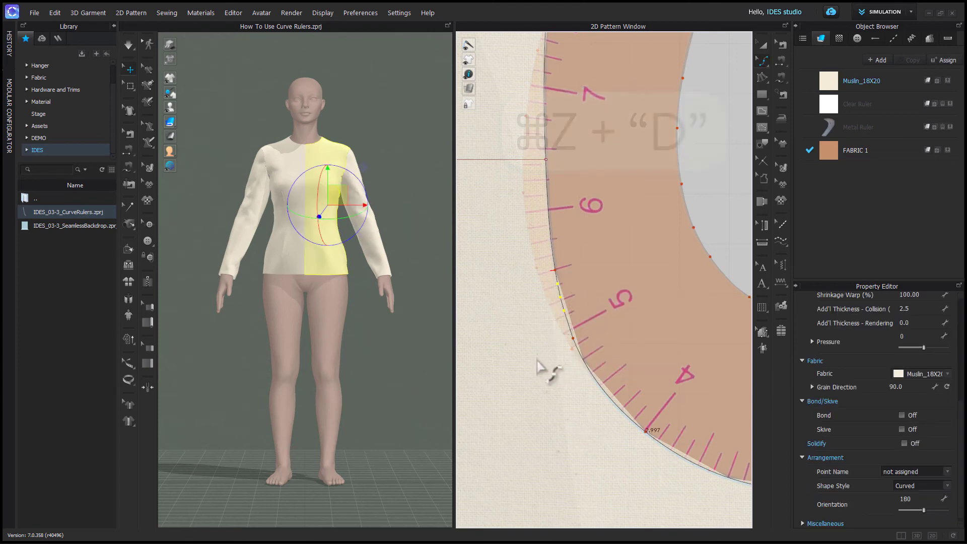
Adjust the front bodice armhole outline to follow the French curve's edge
left_click(570, 354)
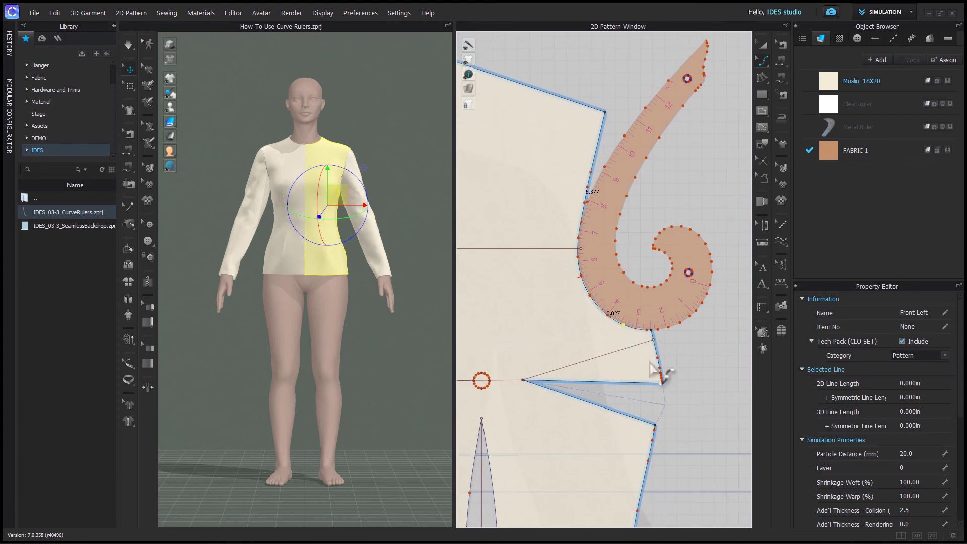
Unlock all pattern outlines from the 2D Pattern Window's right-click menu
right_click(662, 373)
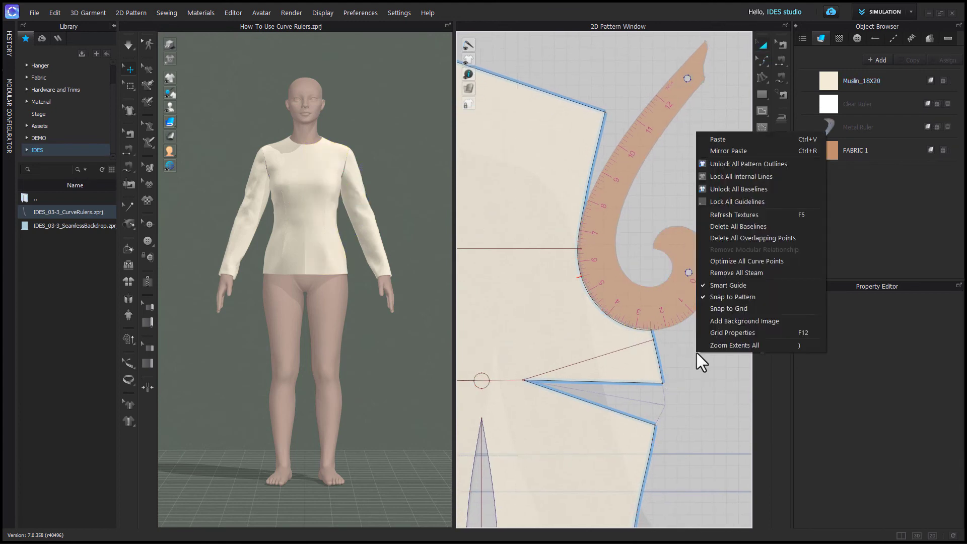
mouse_move(711, 253)
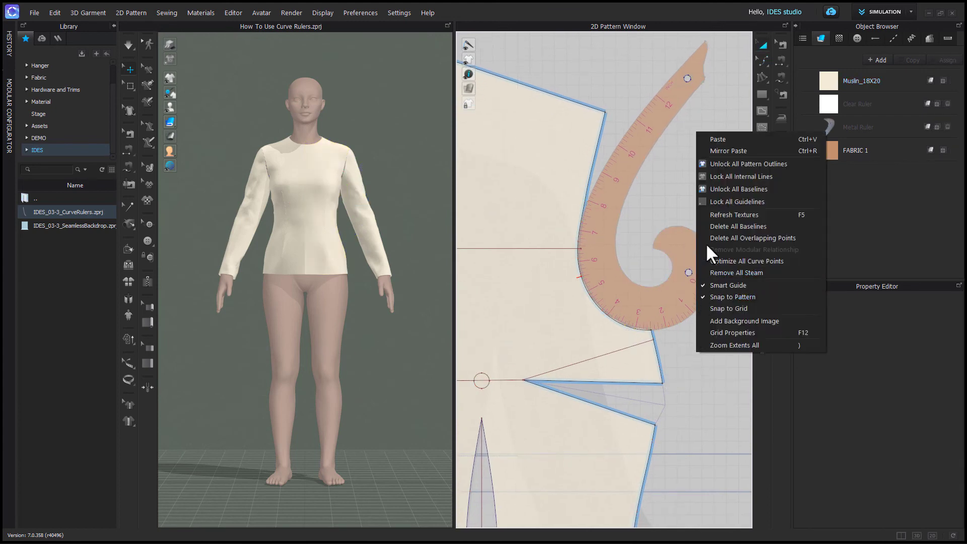
mouse_move(735, 166)
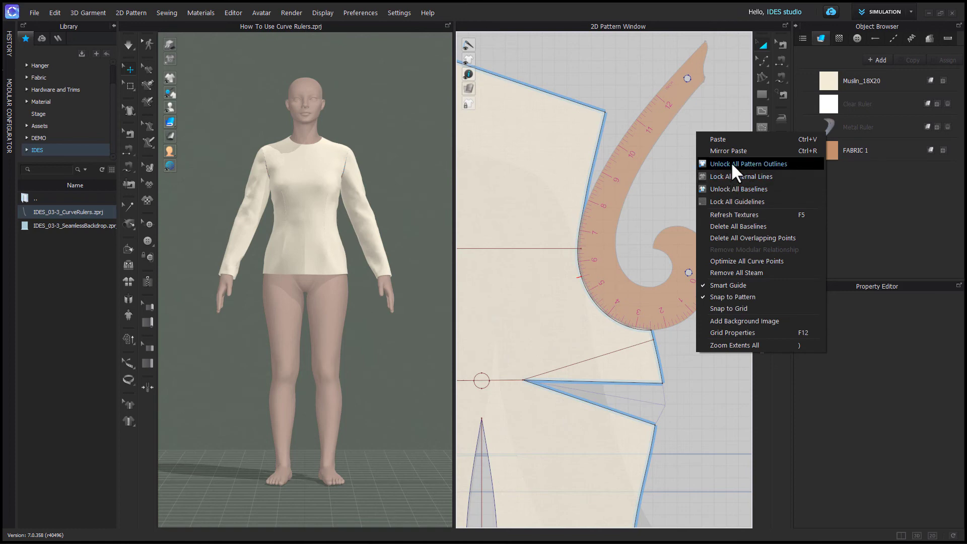
left_click(750, 163)
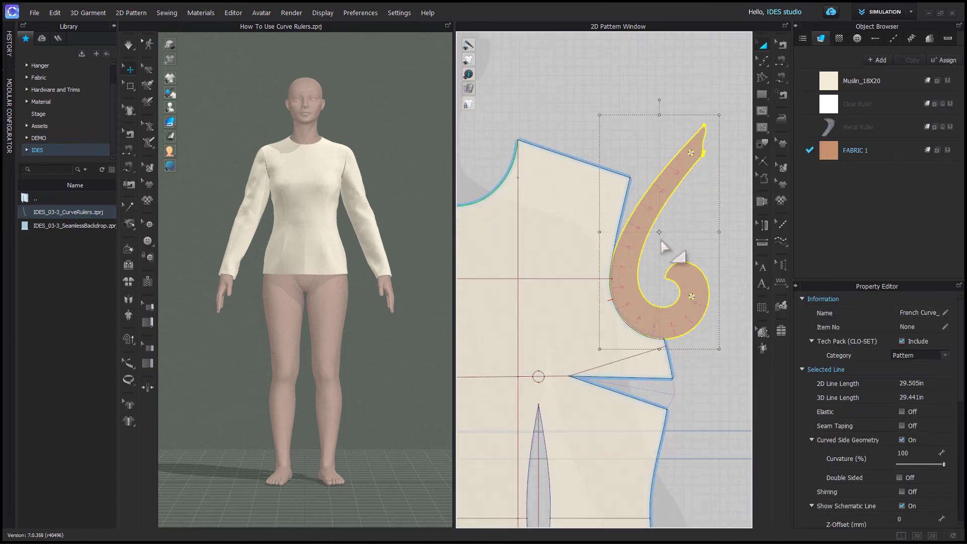
mouse_move(664, 242)
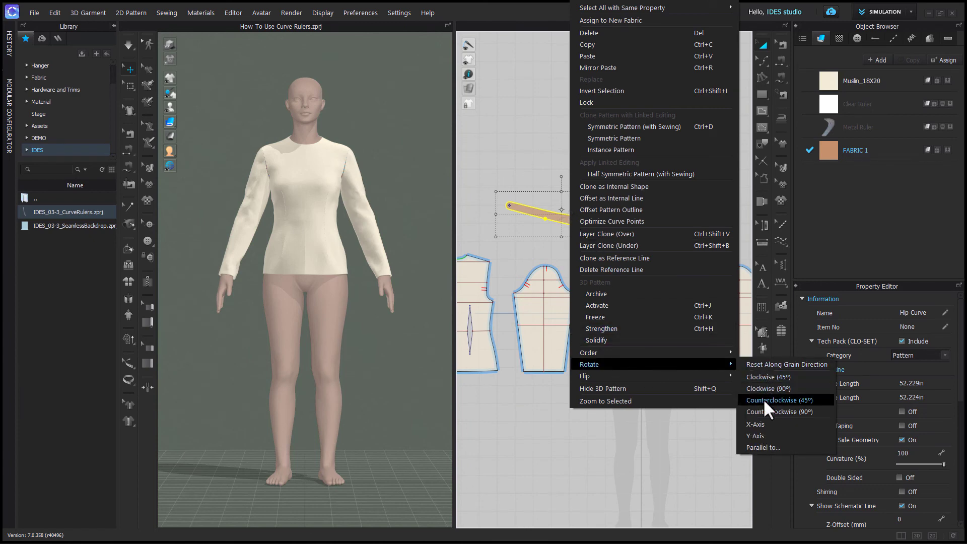
mouse_move(754, 435)
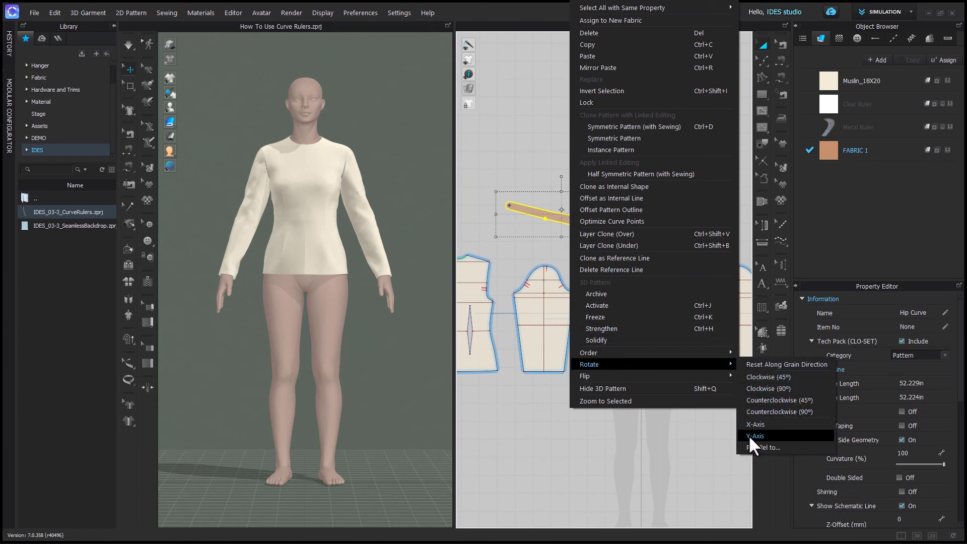
Flip the Hip Curve ruler with Rotate > Y-Axis
left_click(757, 436)
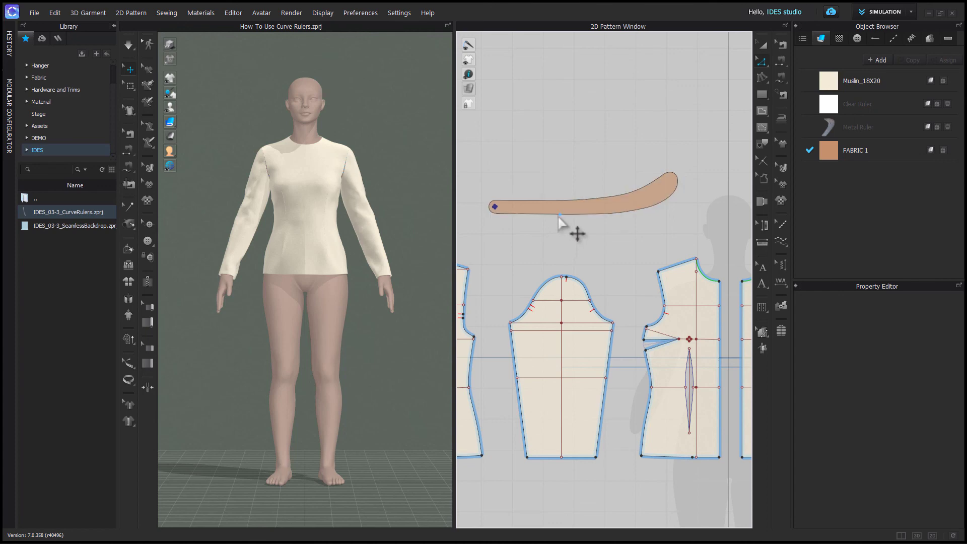
Add two points along the Hip Curve ruler's bottom edge
left_click(610, 198)
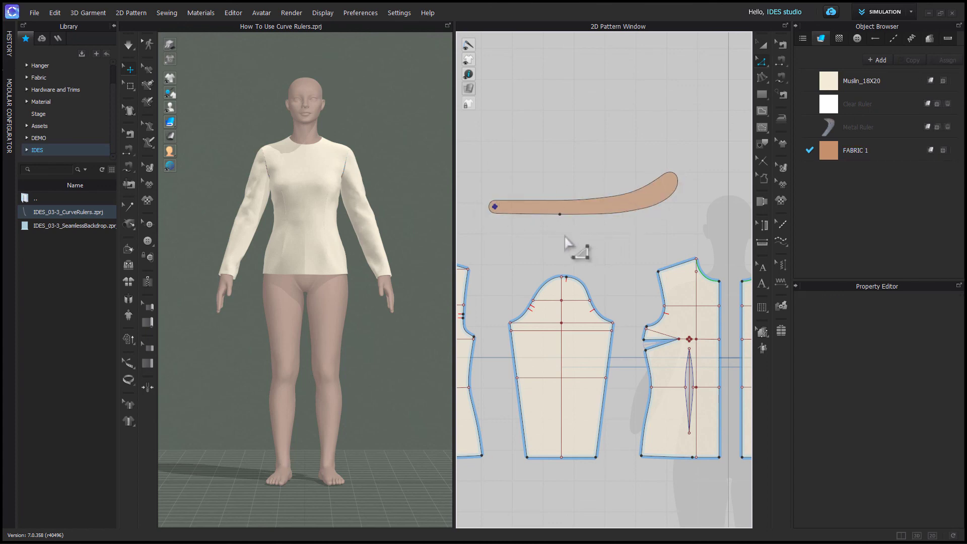
mouse_move(508, 231)
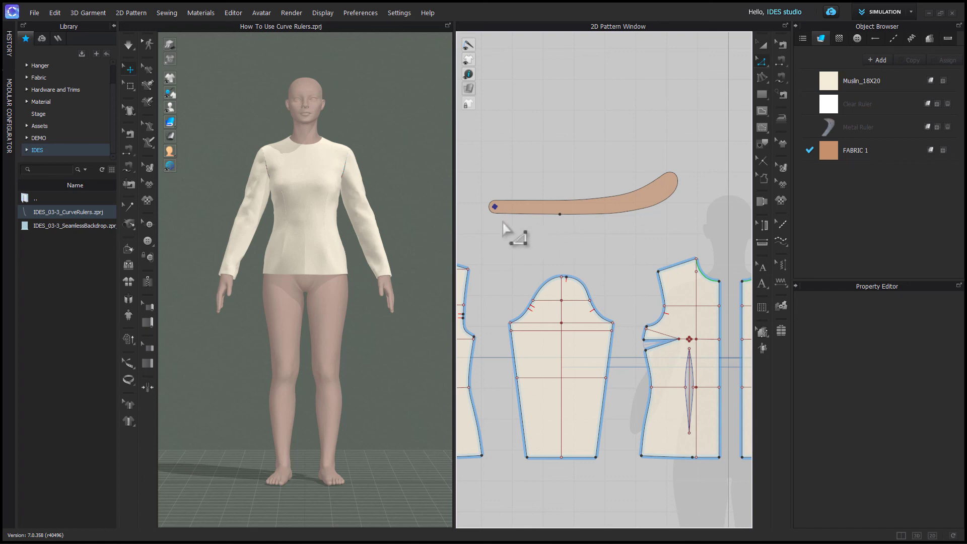
left_click(560, 206)
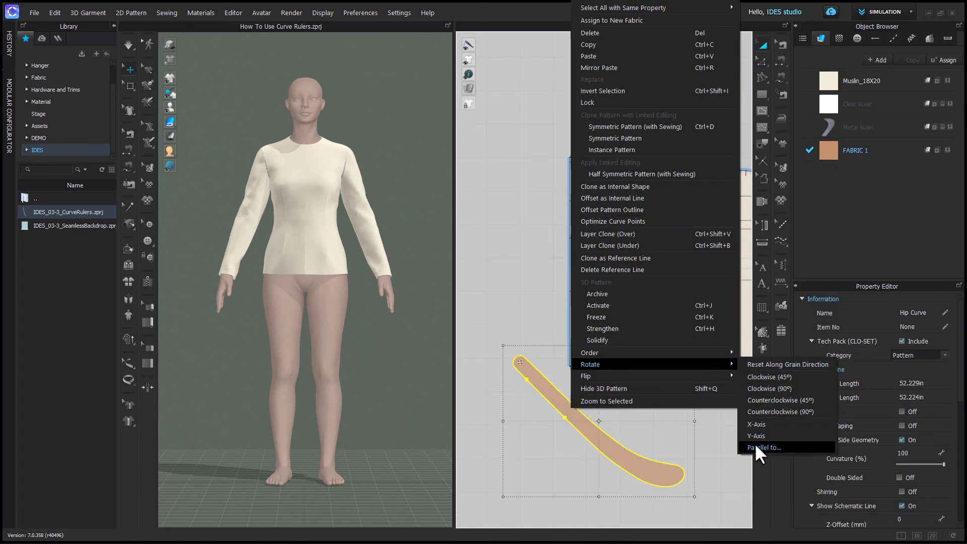
Choose Rotate > Parallel to... for the Hip Curve ruler
left_click(763, 446)
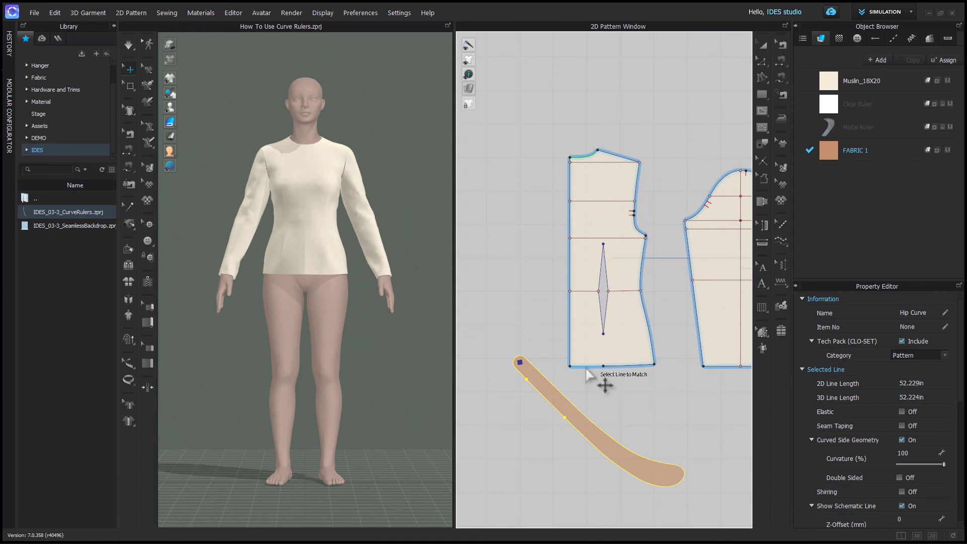